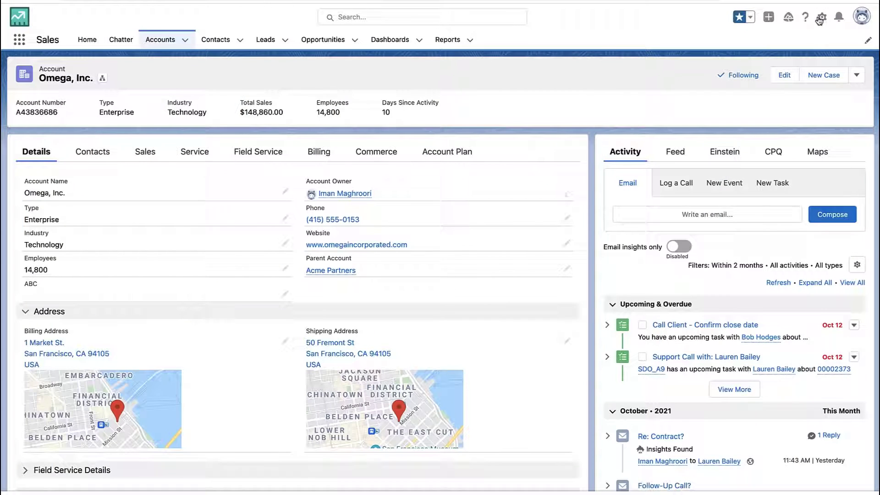
From the Omega, Inc. account, reach the Account object's Fields & Relationships list in Setup
click(820, 17)
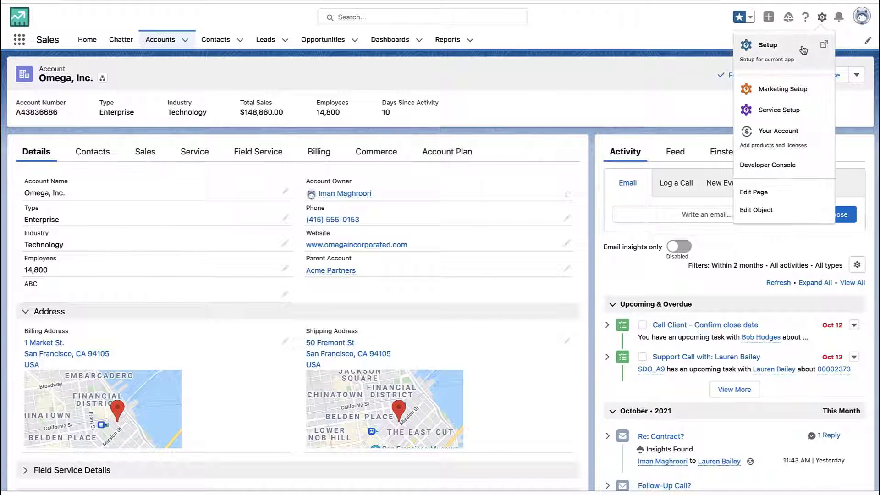
click(767, 45)
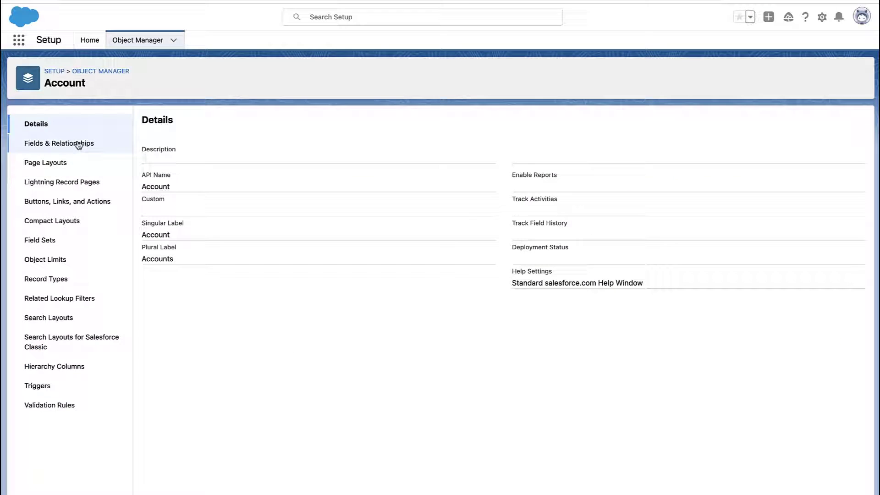
click(59, 143)
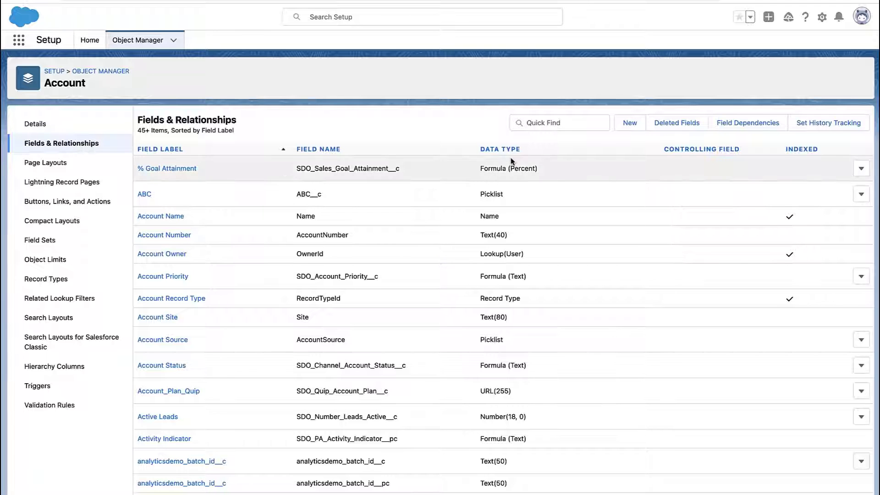
Create a new Roll-Up Summary field on Account labelled 'Total Number'
click(629, 122)
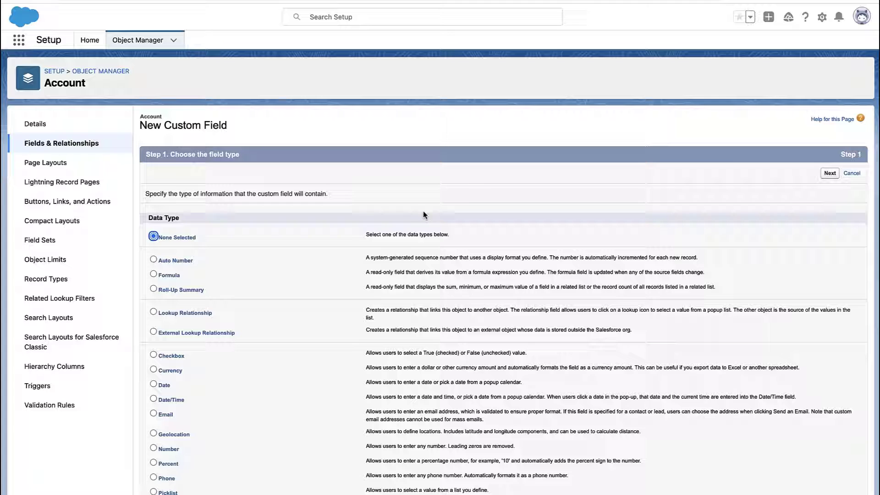
click(153, 289)
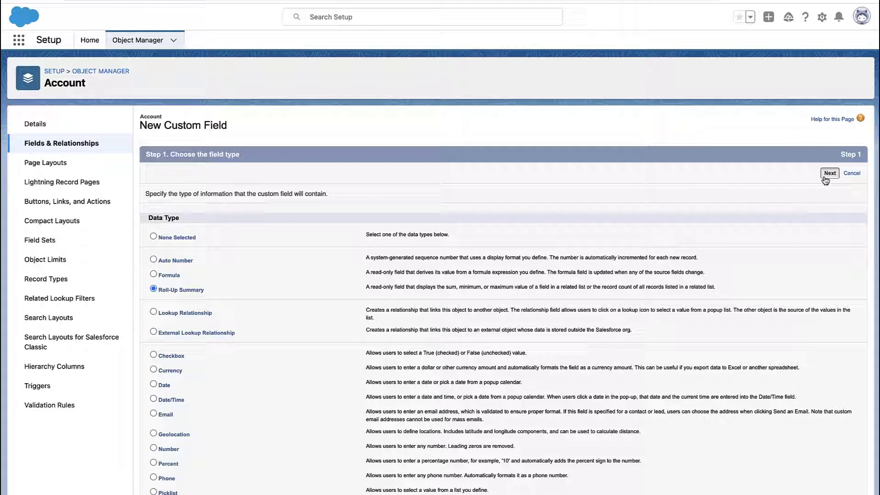
click(829, 173)
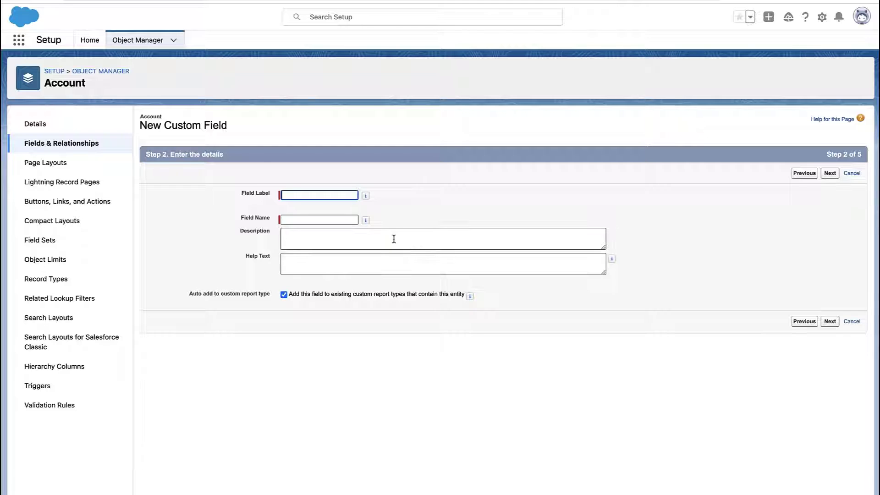
text(Total Number)
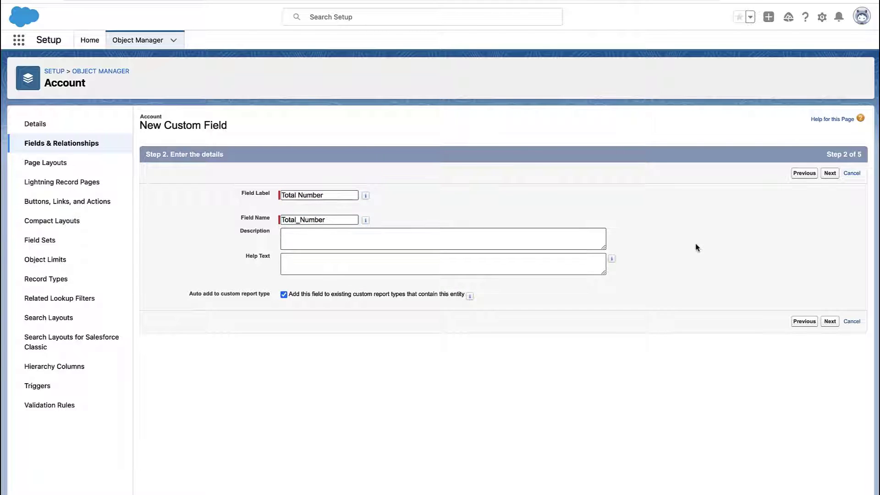
Summarize Opportunities with SUM of Amount, limited to records meeting filter criteria
click(829, 173)
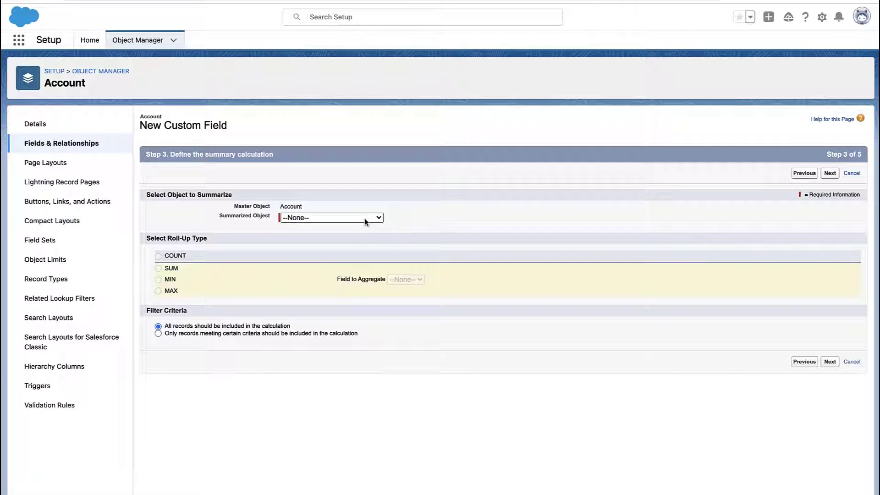
click(331, 218)
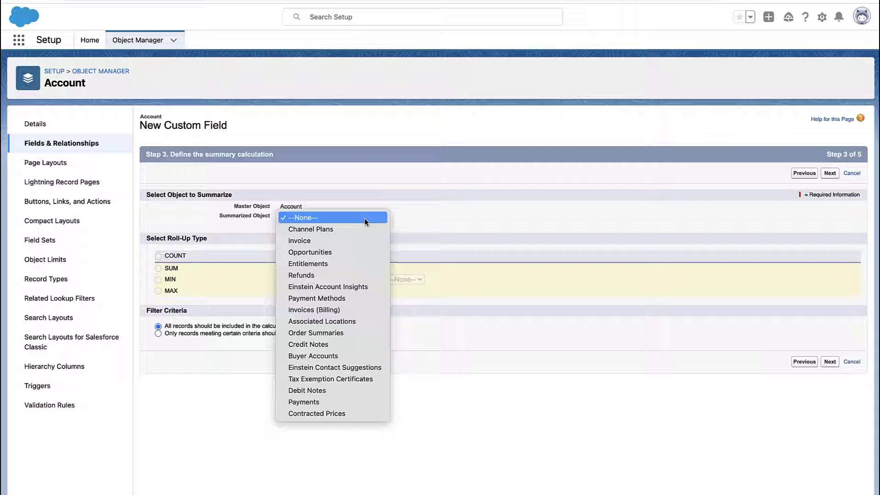
mouse_move(310, 252)
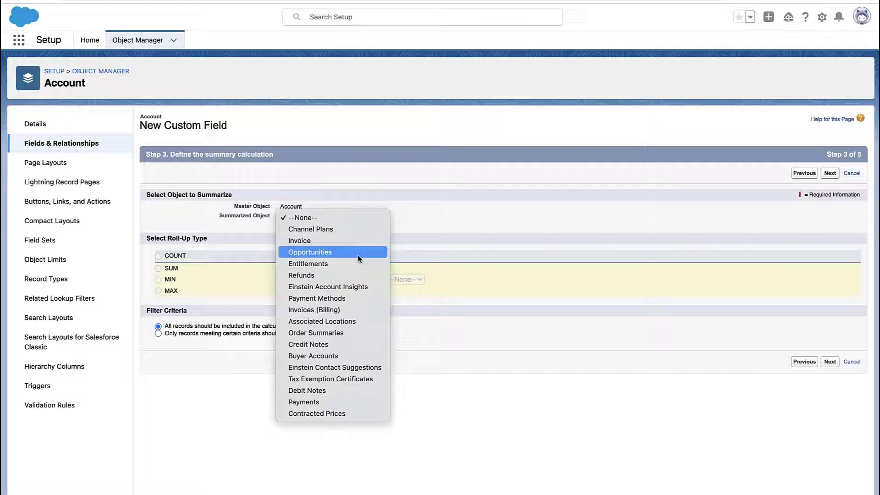
click(310, 251)
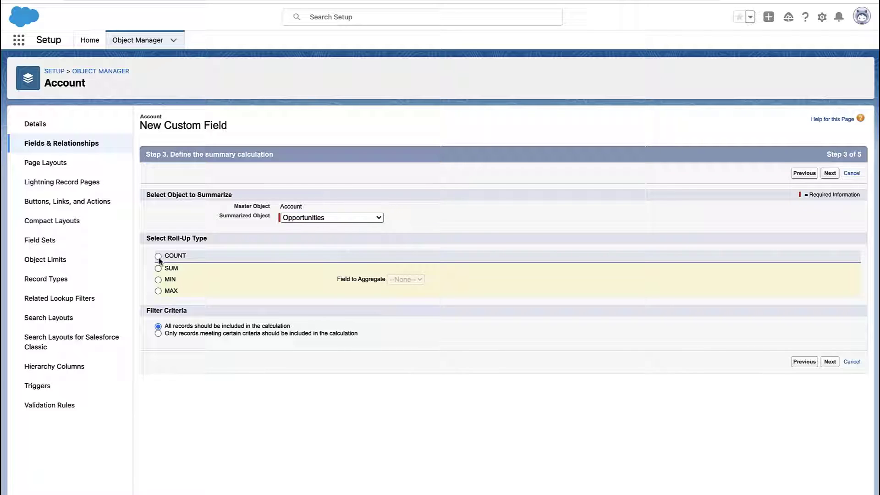
click(158, 268)
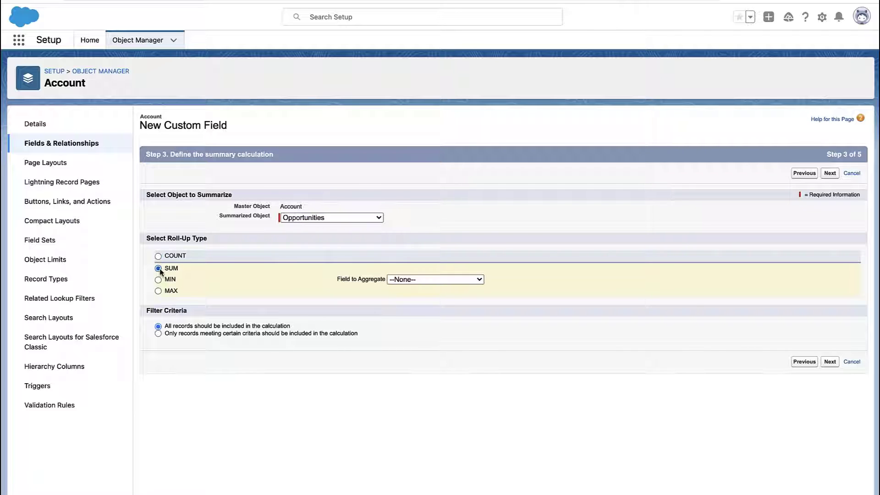
click(434, 278)
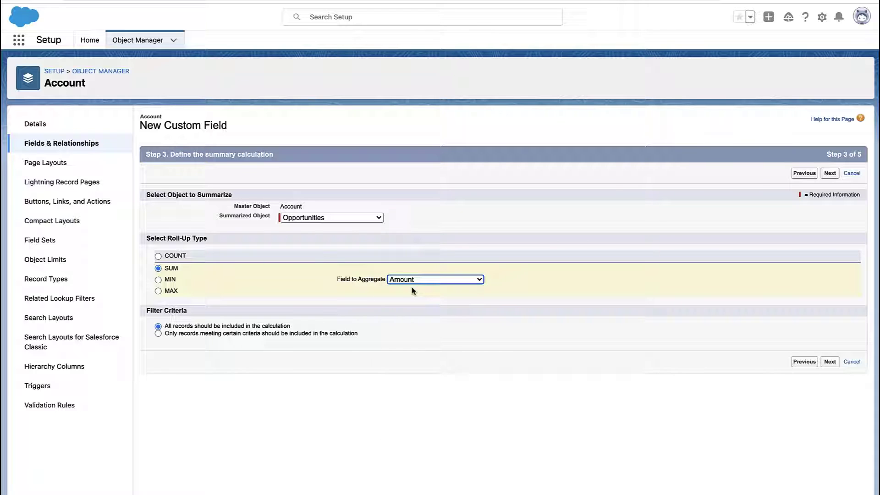
click(158, 332)
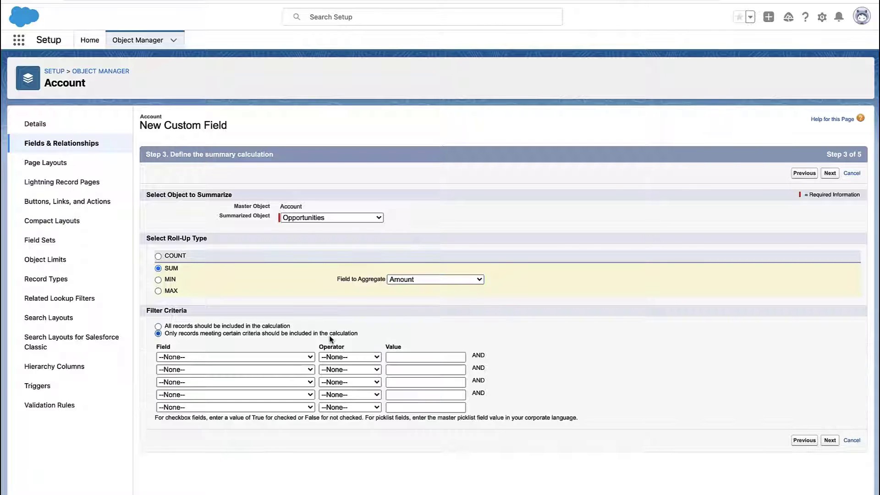
Add a filter criterion Closed equals True
click(235, 357)
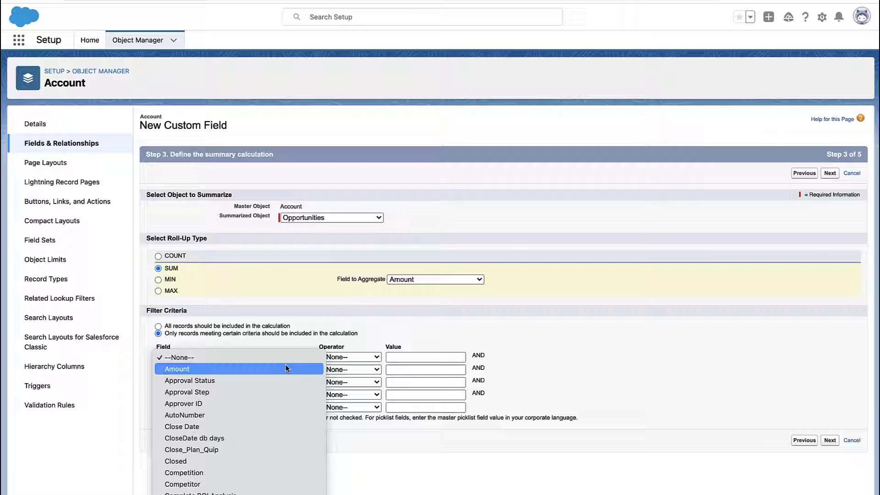
click(175, 461)
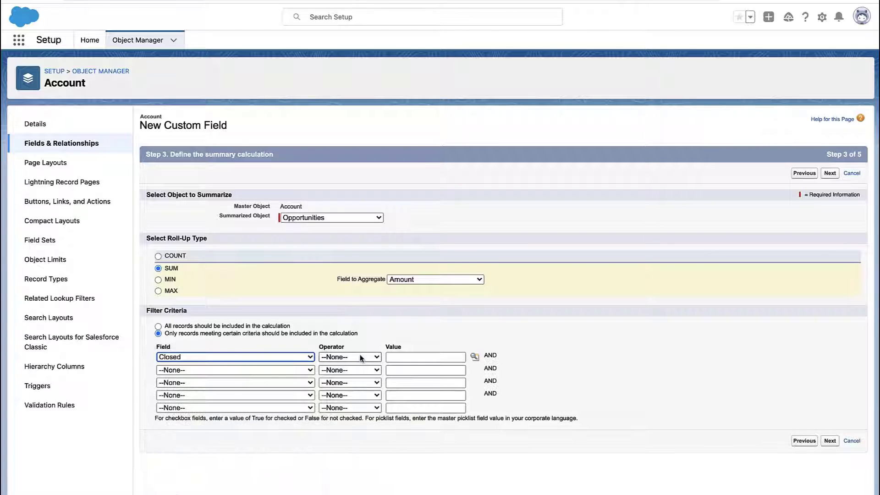
click(424, 356)
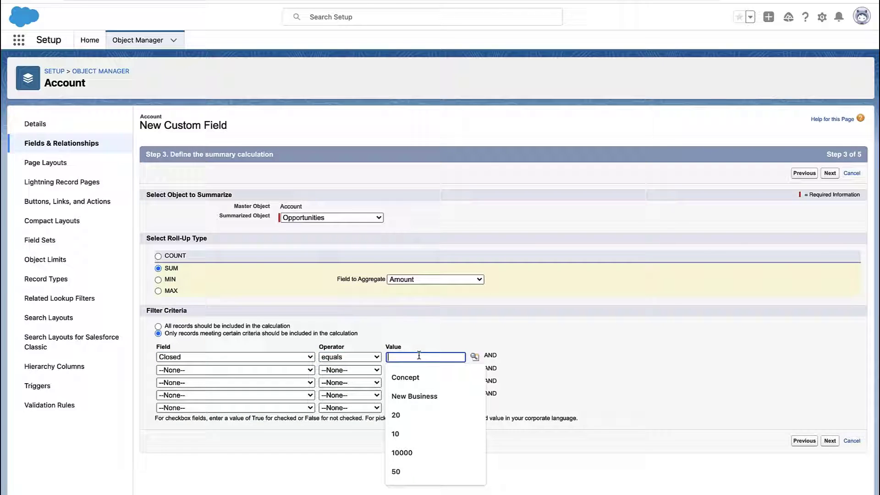
text(True)
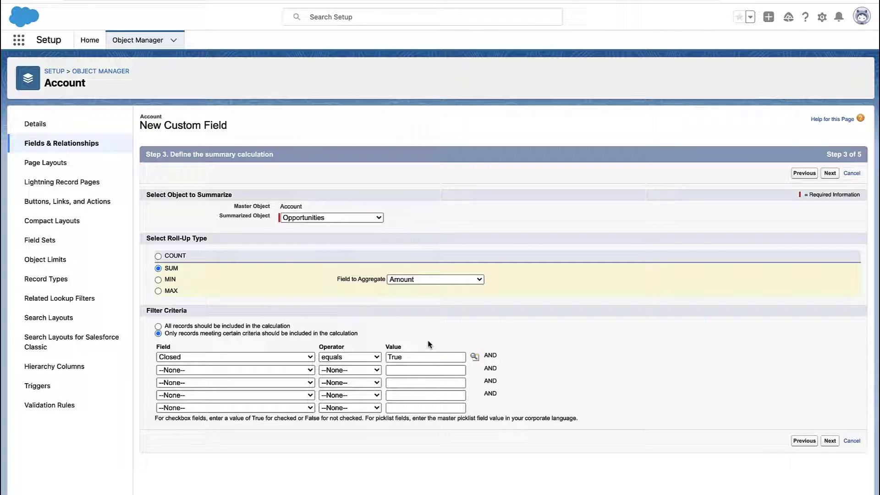
Switch the roll-up to COUNT all opportunities with no filter and continue
click(158, 255)
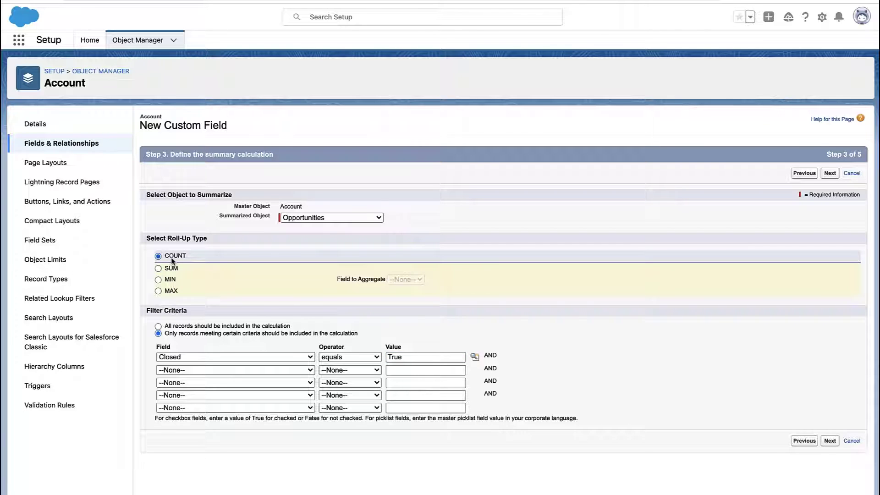
click(159, 325)
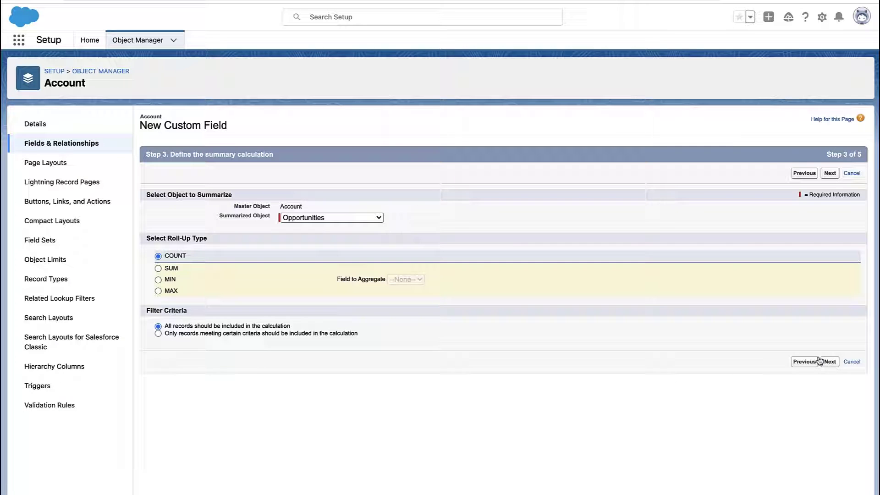
click(829, 173)
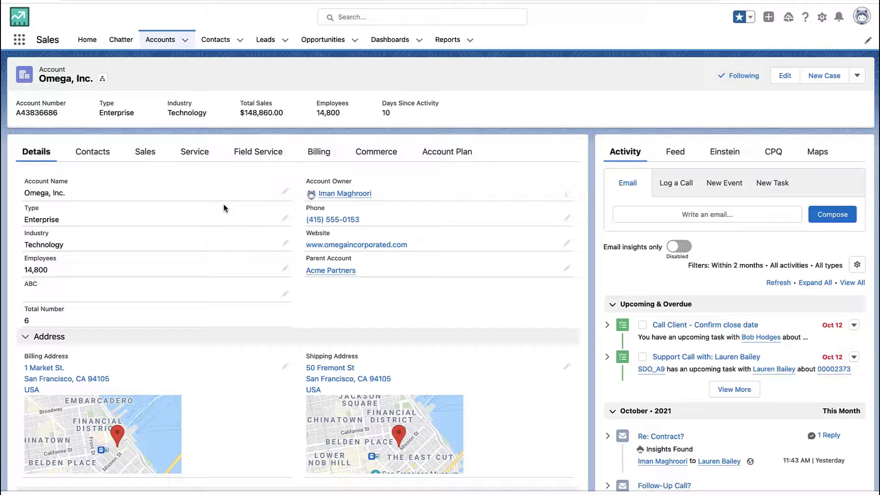
Save a 'Seventh' opportunity in Negotiation under Omega, Inc. and return to Details
scroll(down, 3)
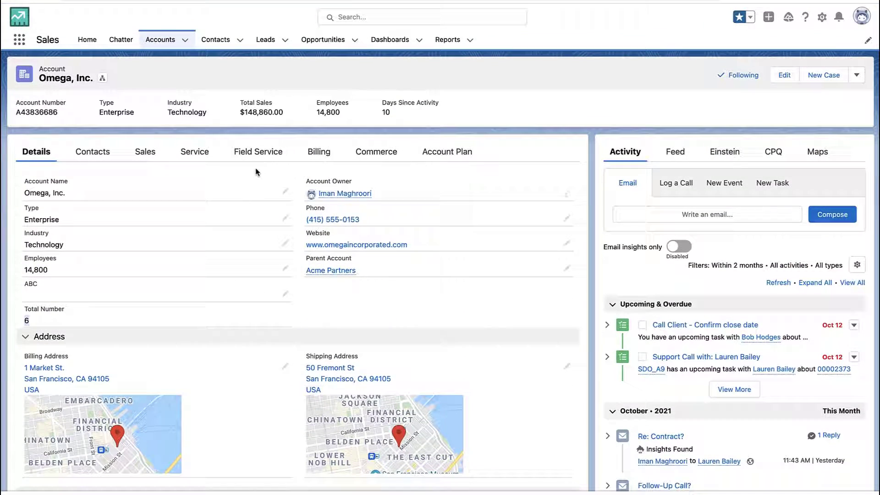
click(144, 151)
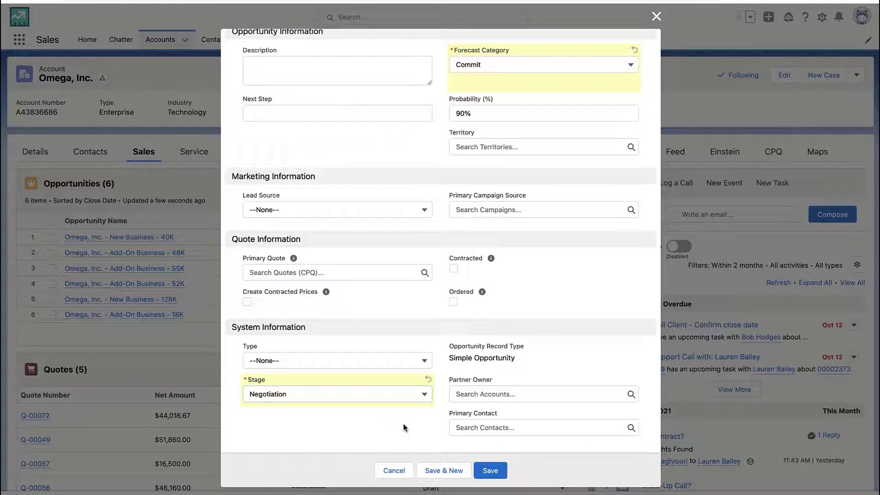
click(489, 470)
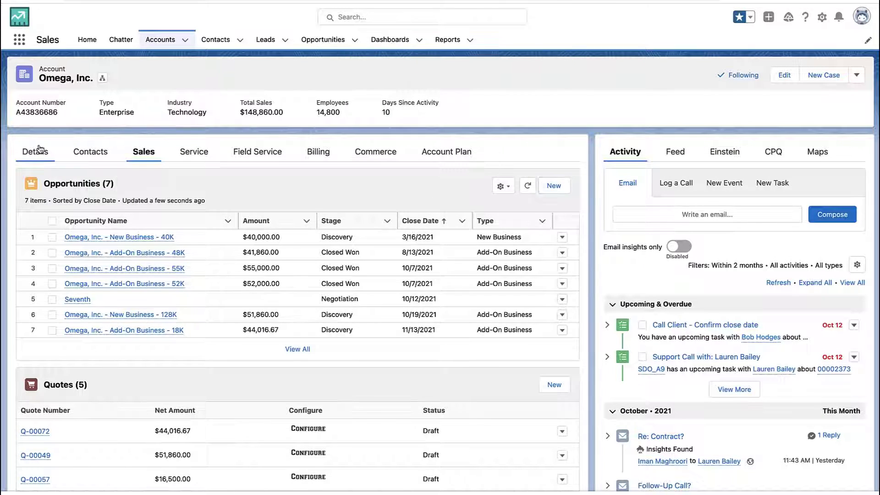
click(35, 152)
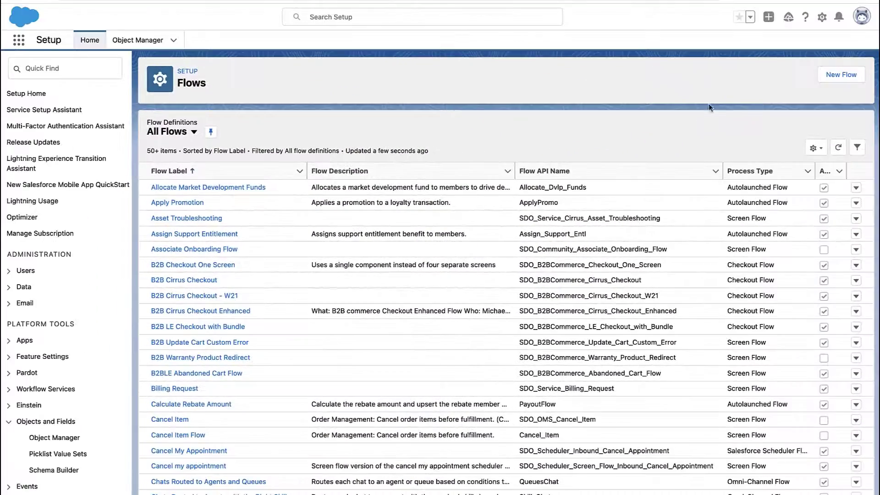
Create a new Schedule-Triggered Flow in Flow Builder
click(840, 74)
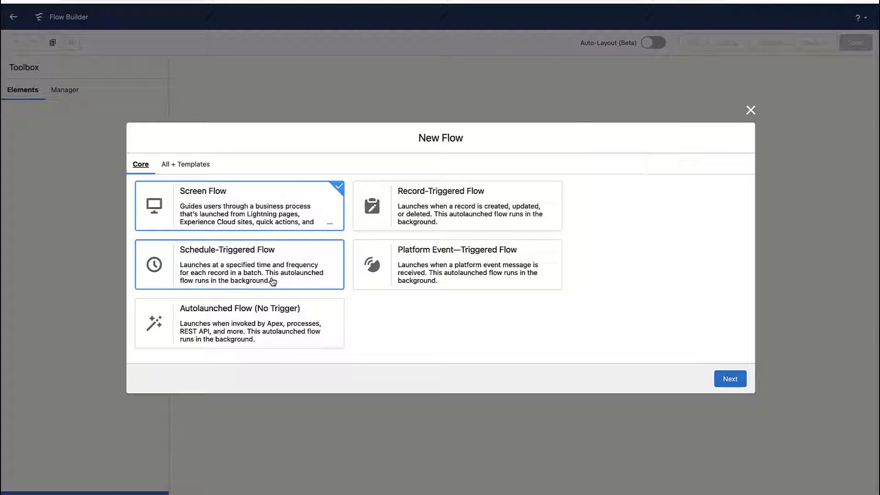
mouse_move(272, 281)
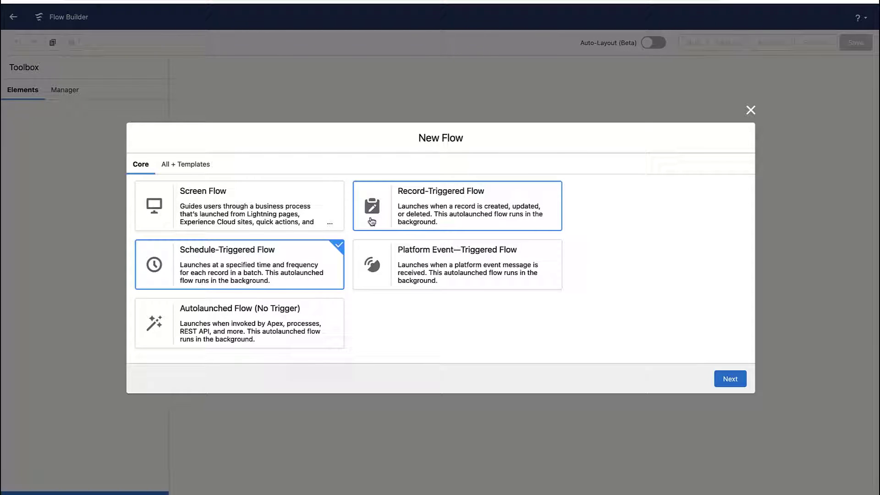
mouse_move(634, 330)
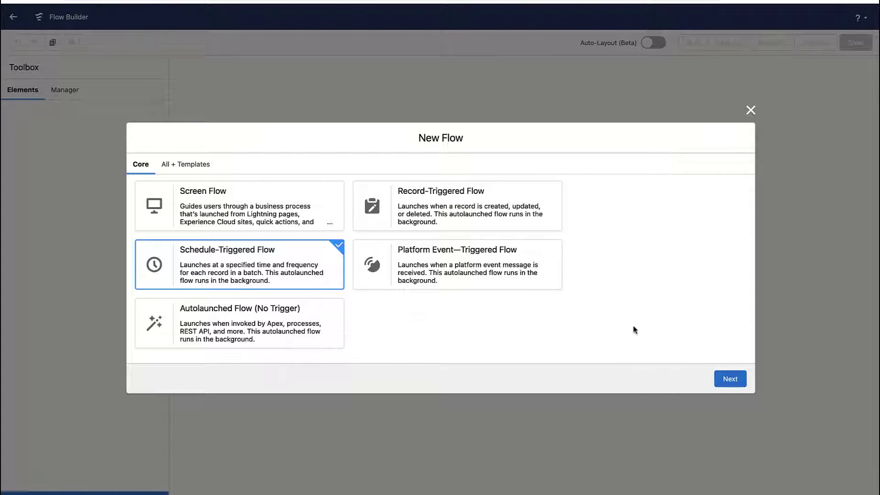
click(728, 378)
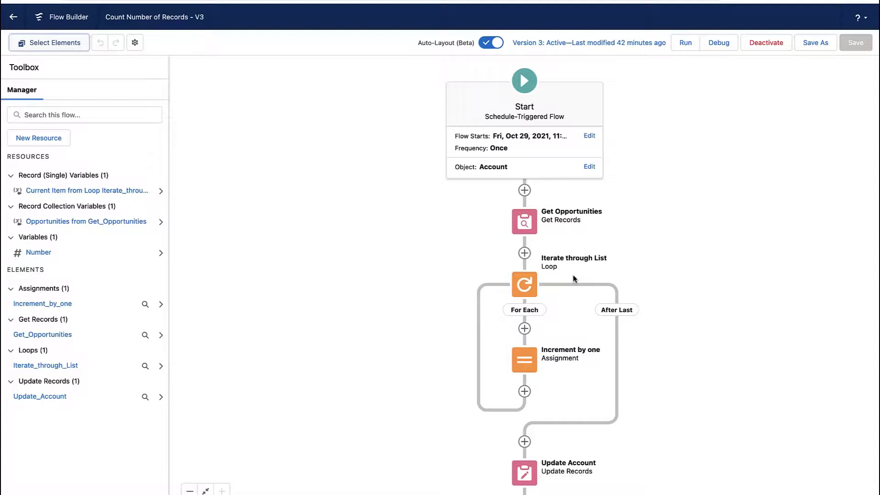
click(523, 220)
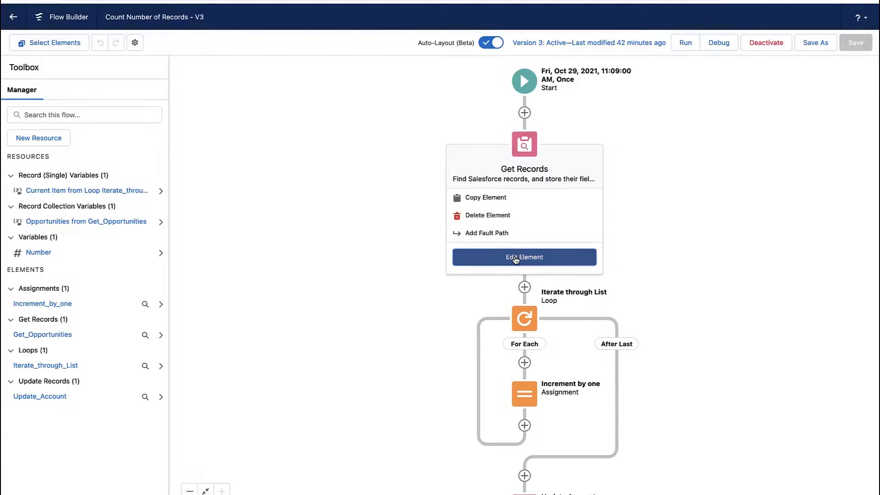
click(523, 256)
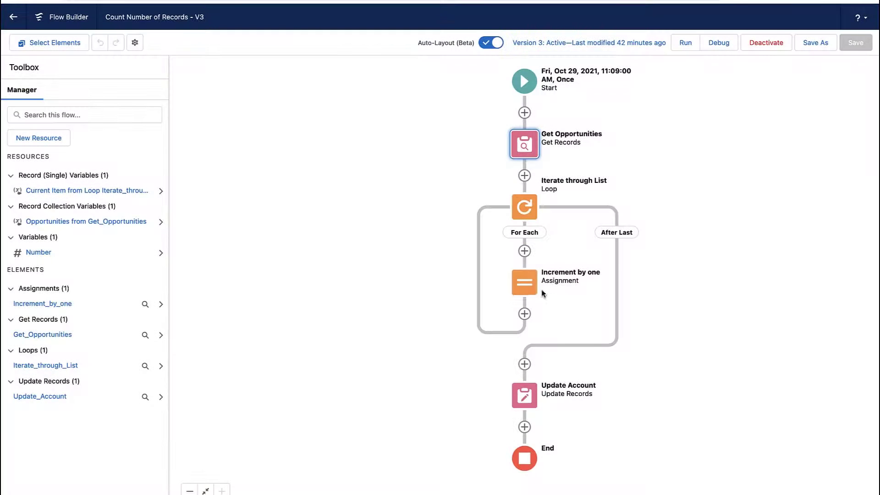
click(524, 207)
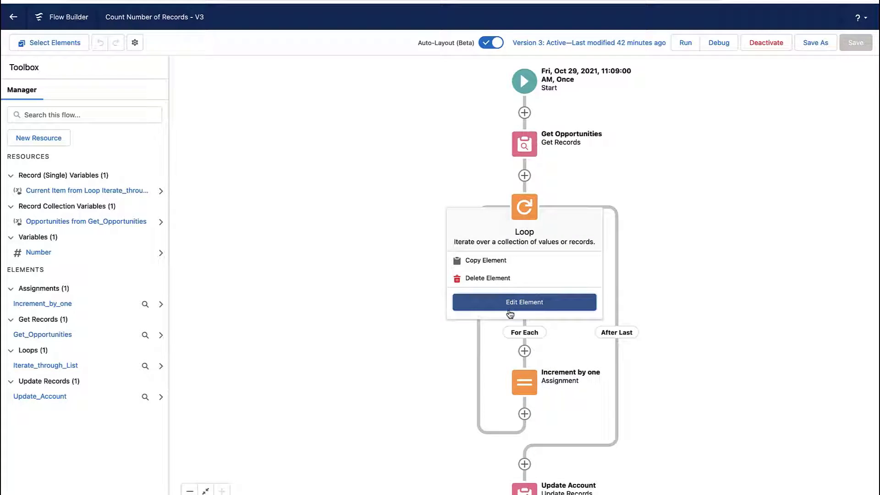
click(523, 302)
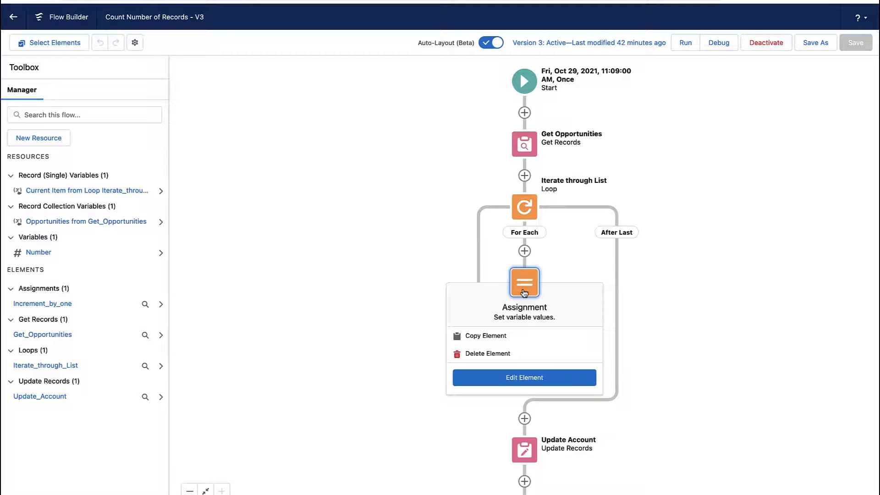
click(523, 377)
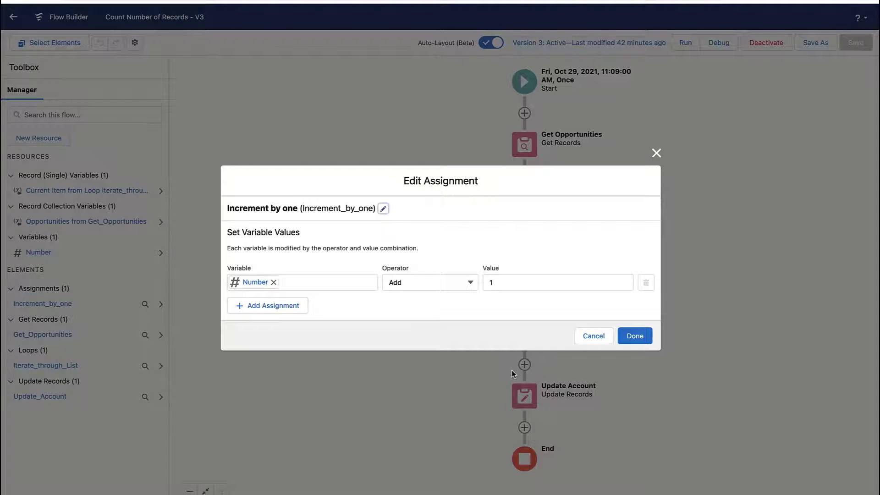
click(633, 336)
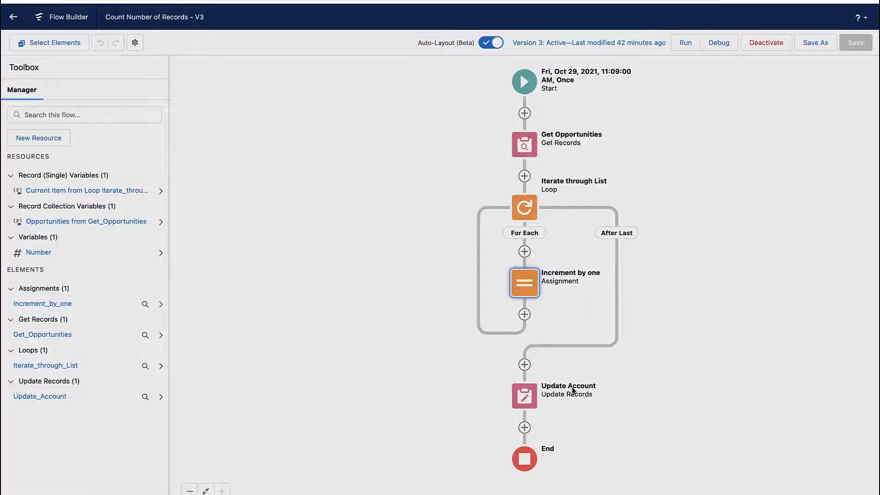